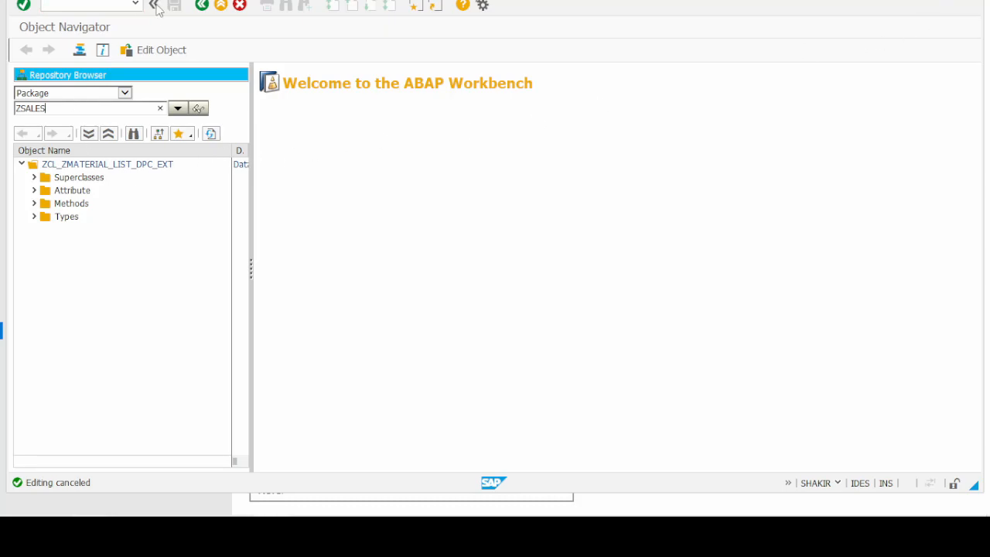
Go to the SE Object Navigator and enter package name ZSALES.
click(154, 6)
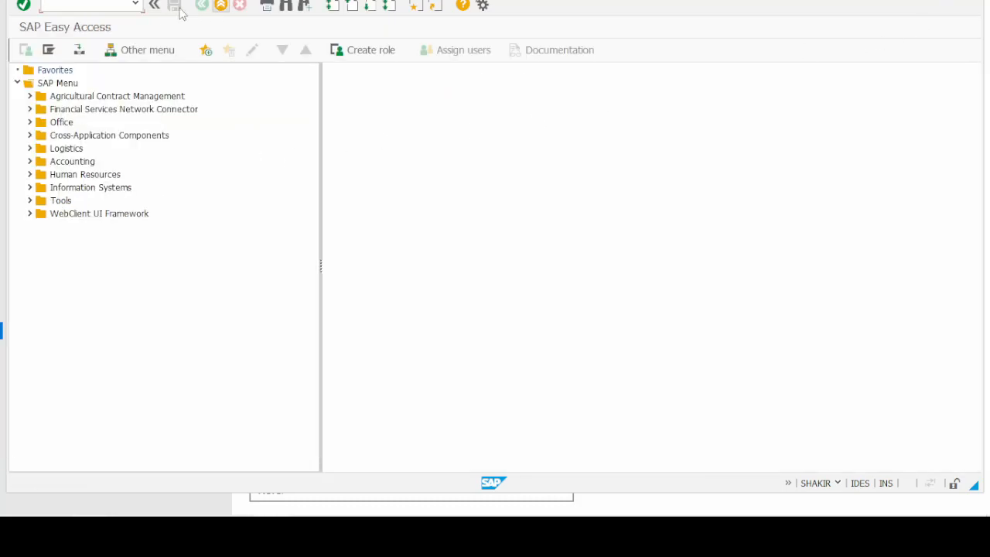
text(SE)
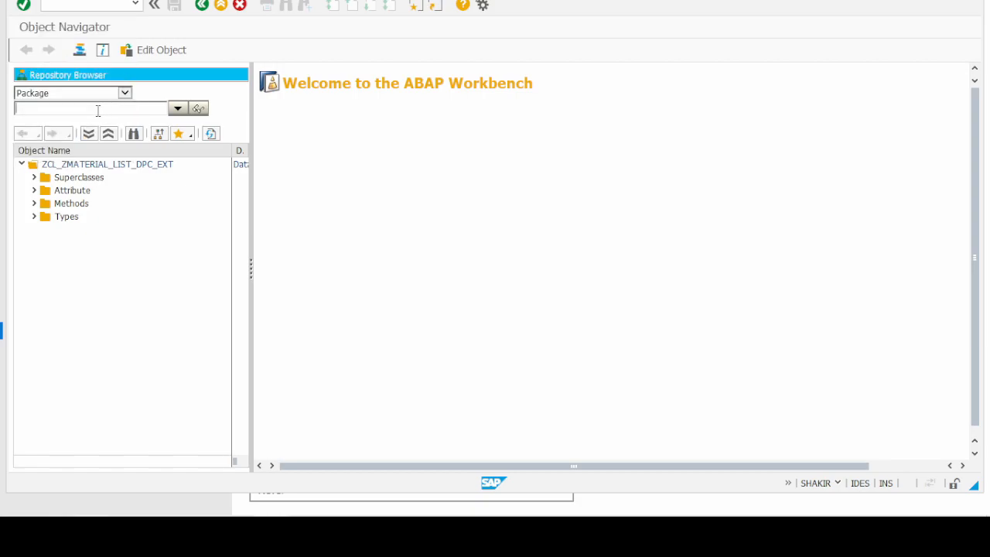
text(ZSALES)
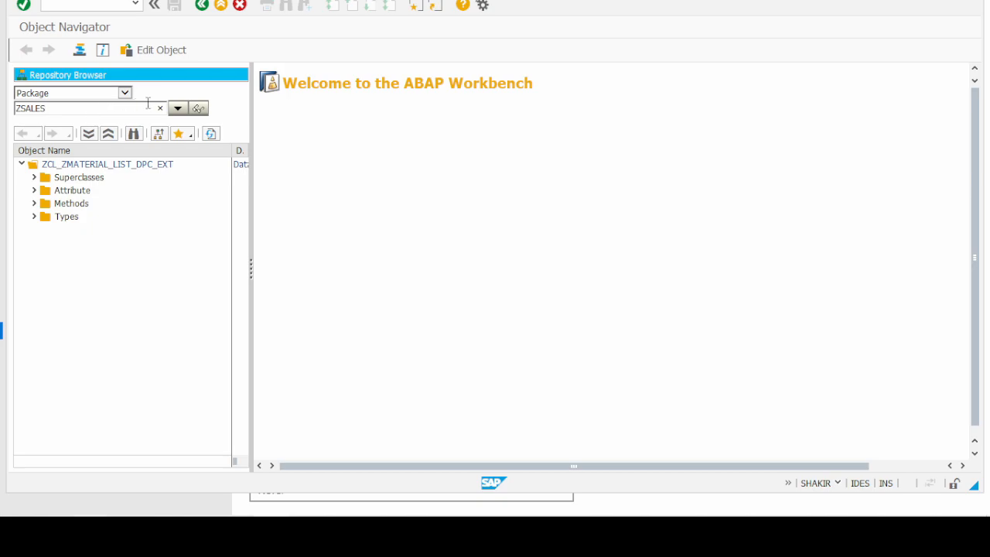
mouse_move(178, 108)
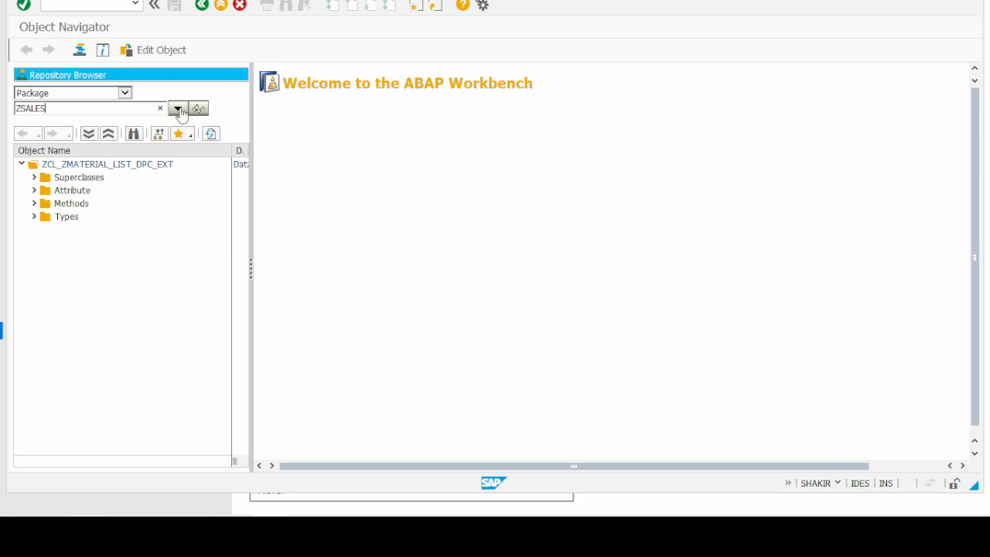
mouse_move(198, 108)
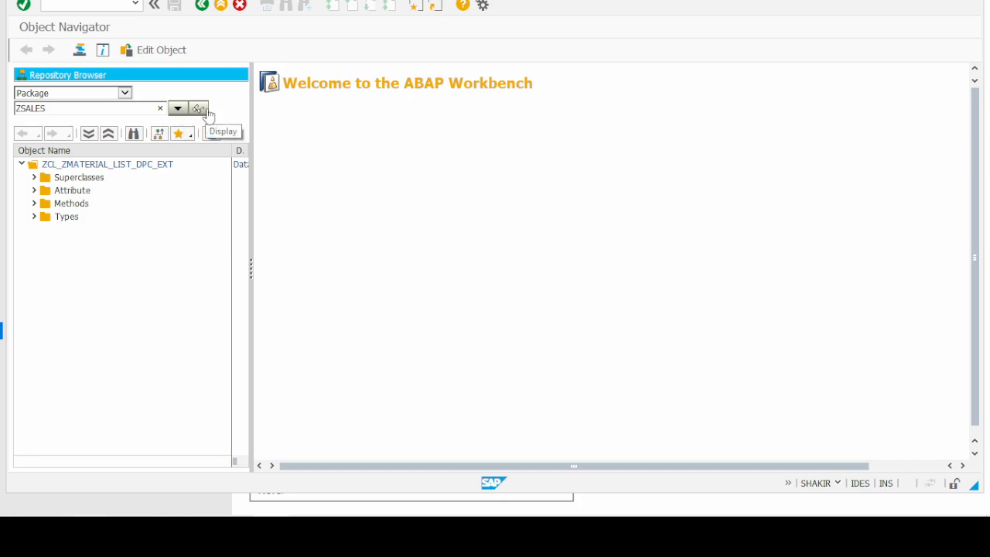
Confirm creating the missing ZSALES package and enter description 'Our Sales Development Package'.
click(198, 108)
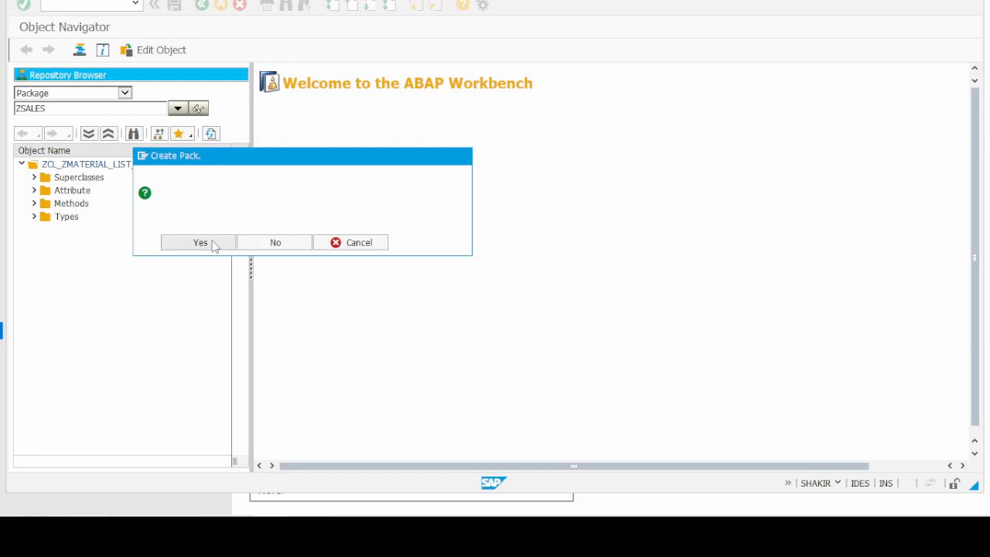
click(199, 242)
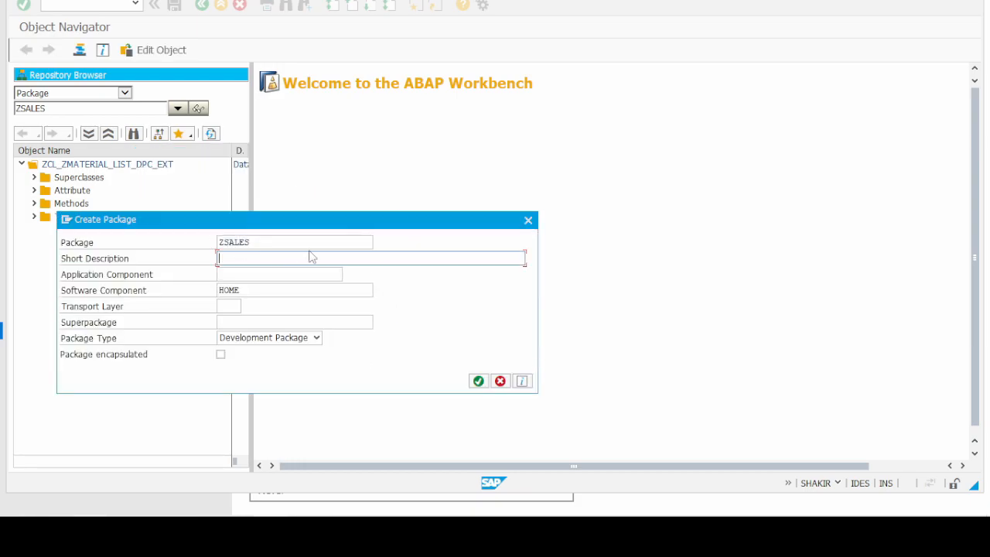
text(o)
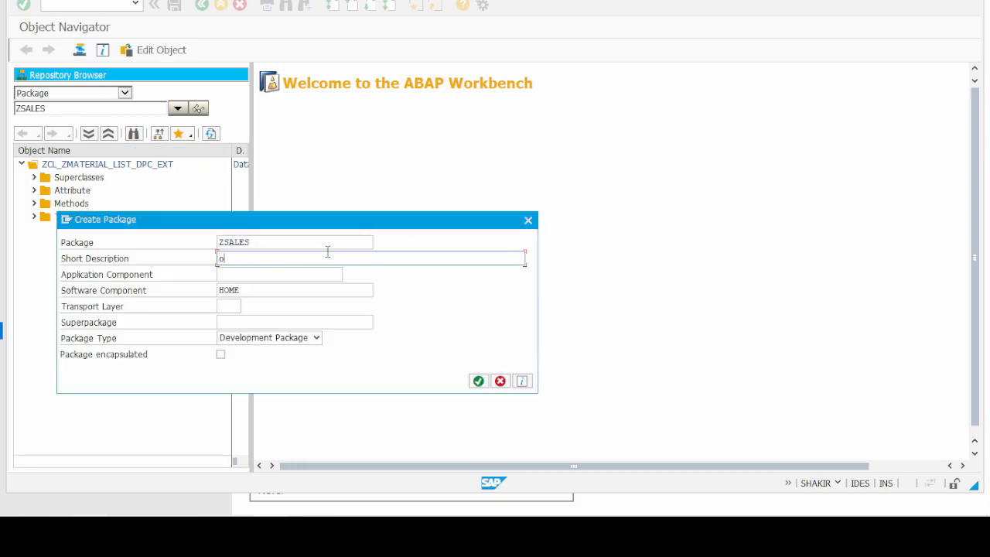
key(Backspace)
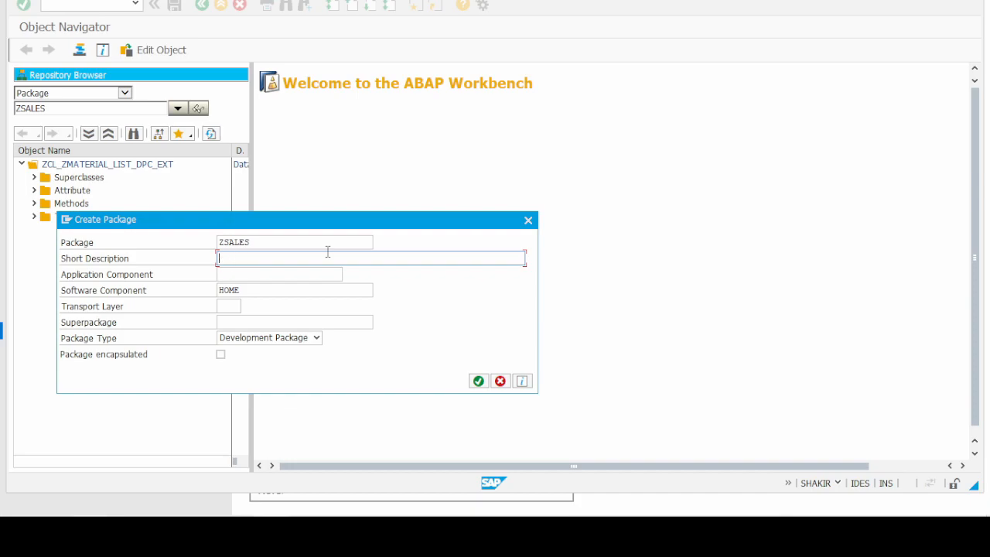
text(Our Sales D)
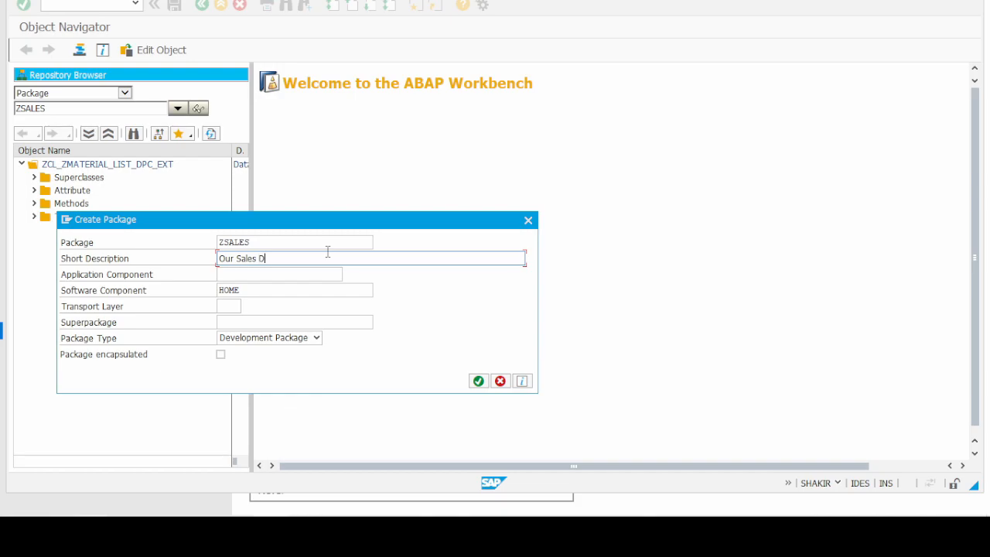
text(evelopment Pac)
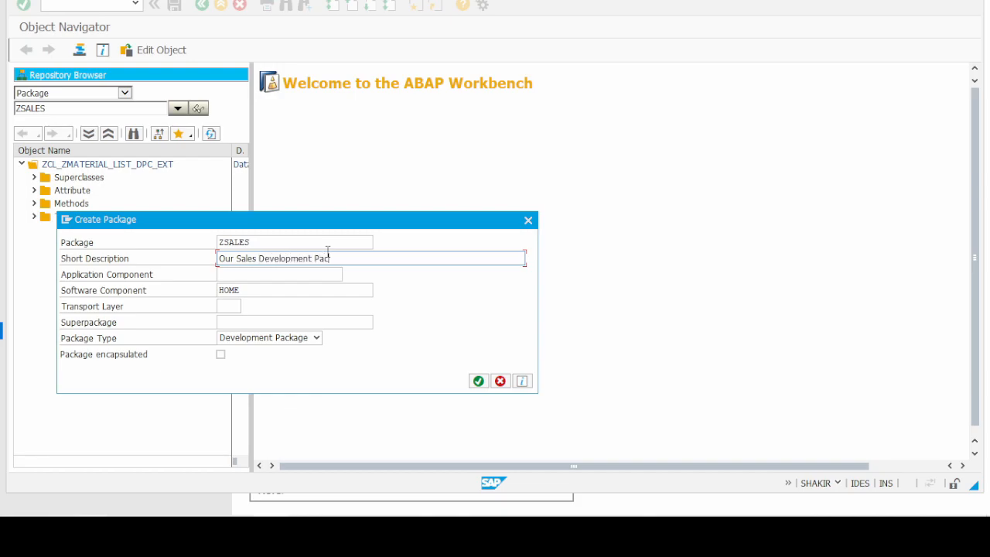
text(kage)
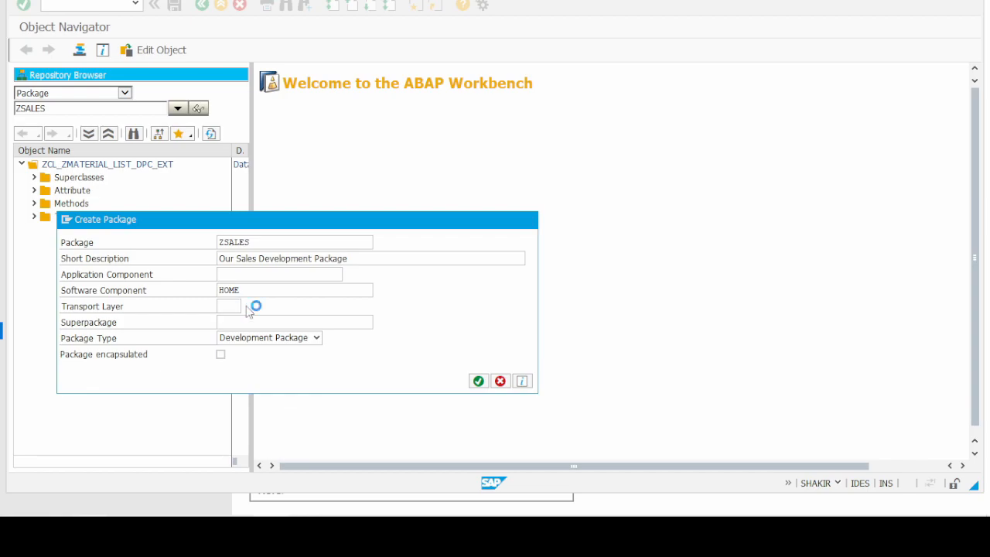
Choose transport layer ZEC3 (Transport to Production) for ZSALES and accept the package data.
click(256, 305)
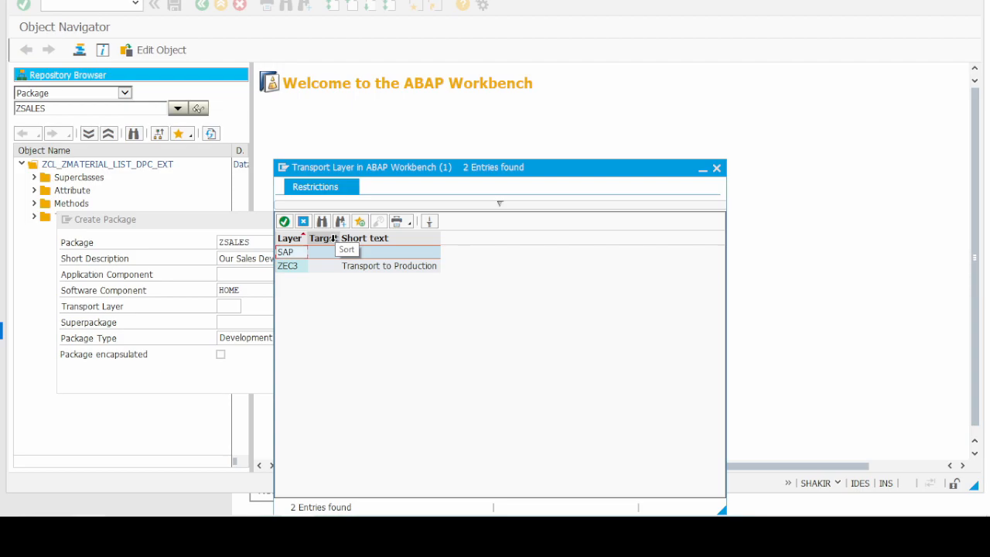
click(288, 265)
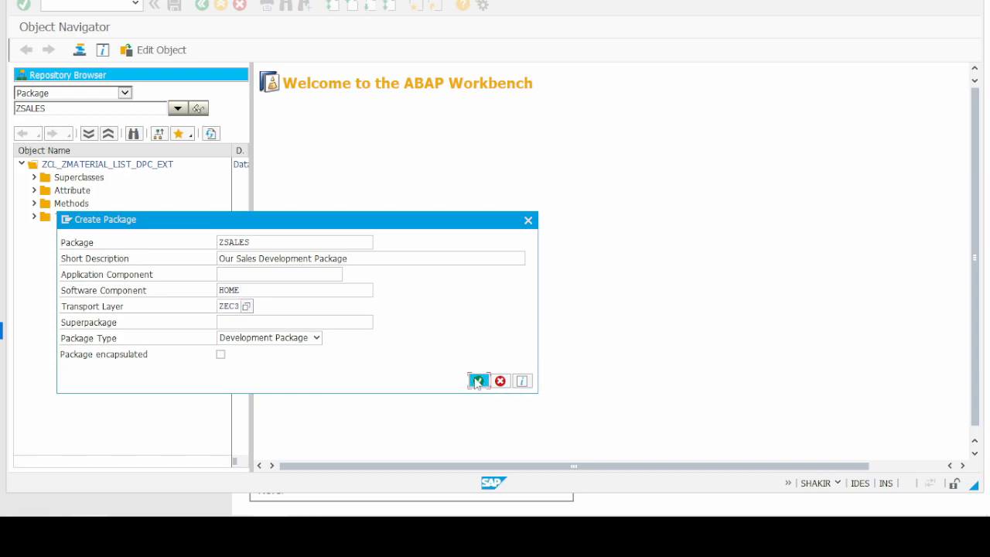
click(478, 380)
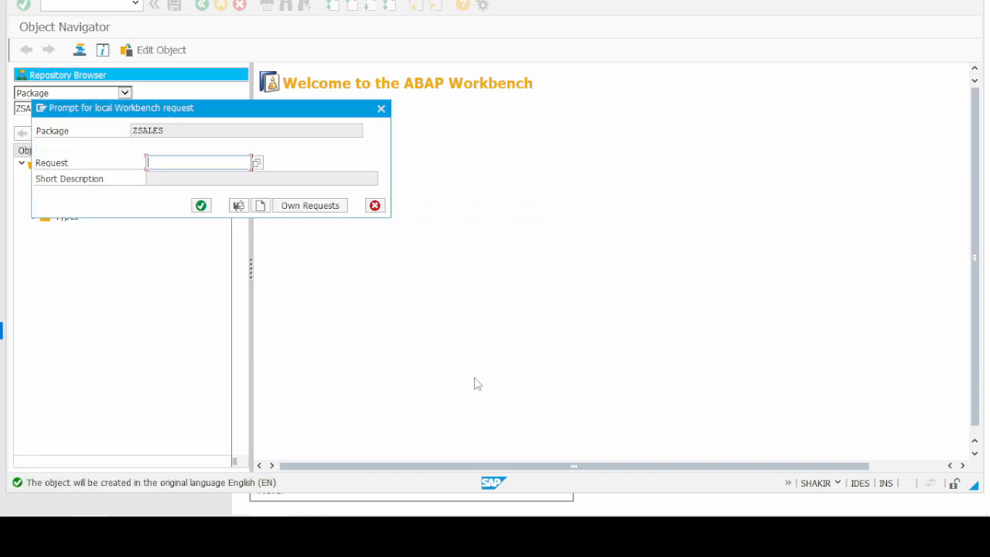
Create and save workbench request IDSK900034 'Sales Package', then accept it.
click(238, 205)
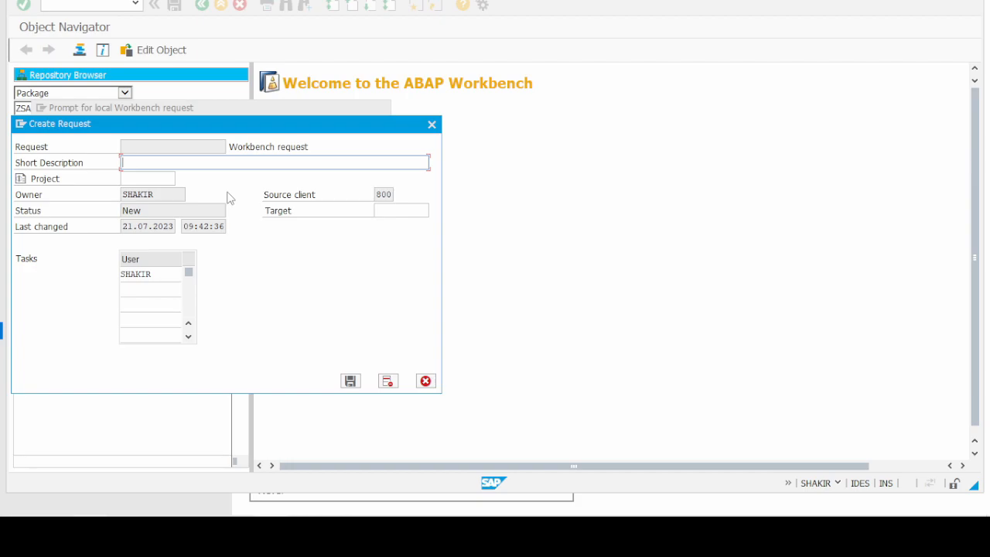
text(S)
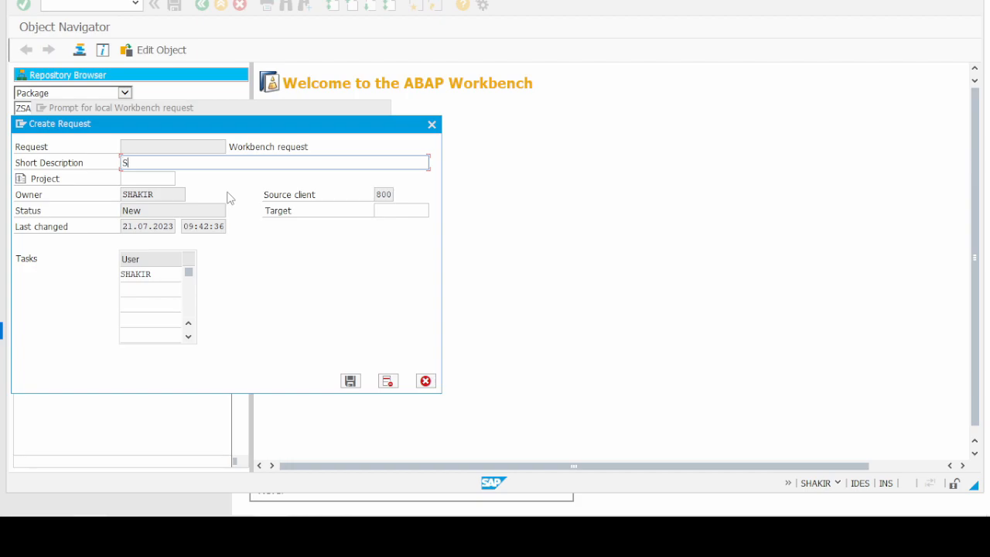
text(ales Pd)
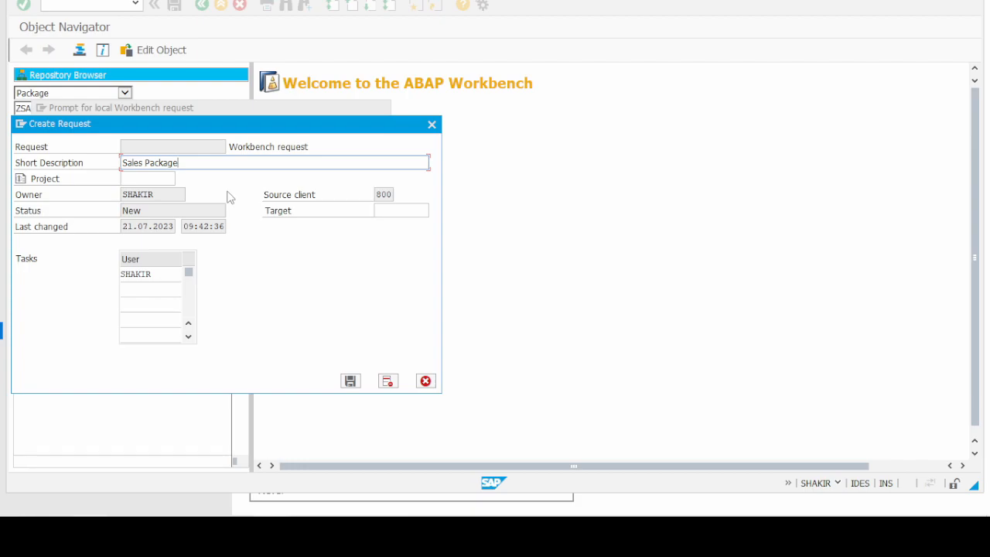
mouse_move(384, 270)
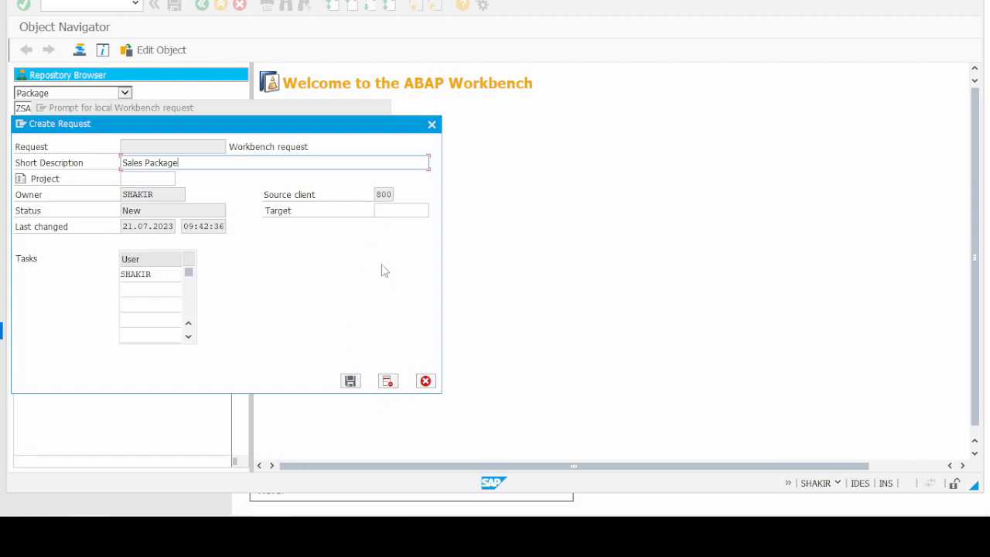
click(350, 380)
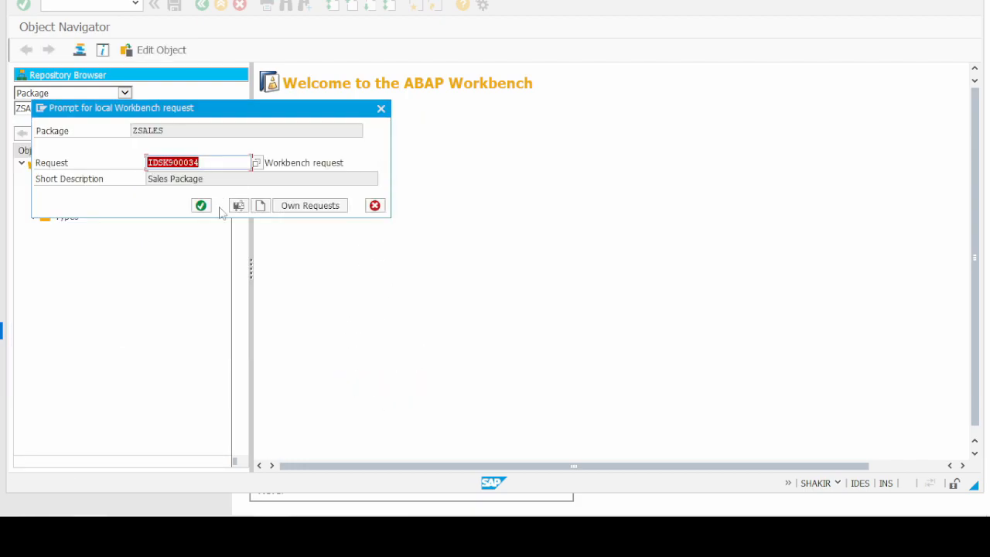
click(201, 205)
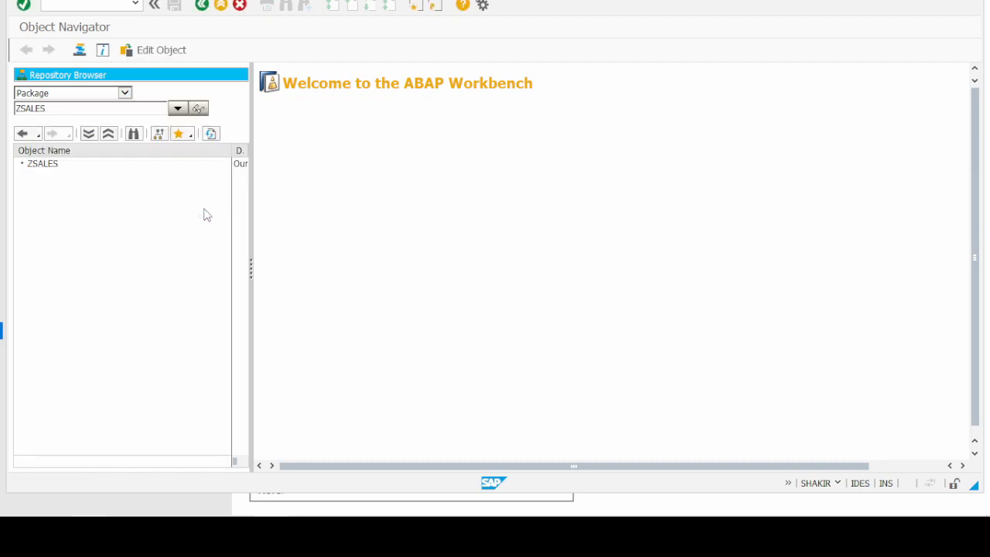